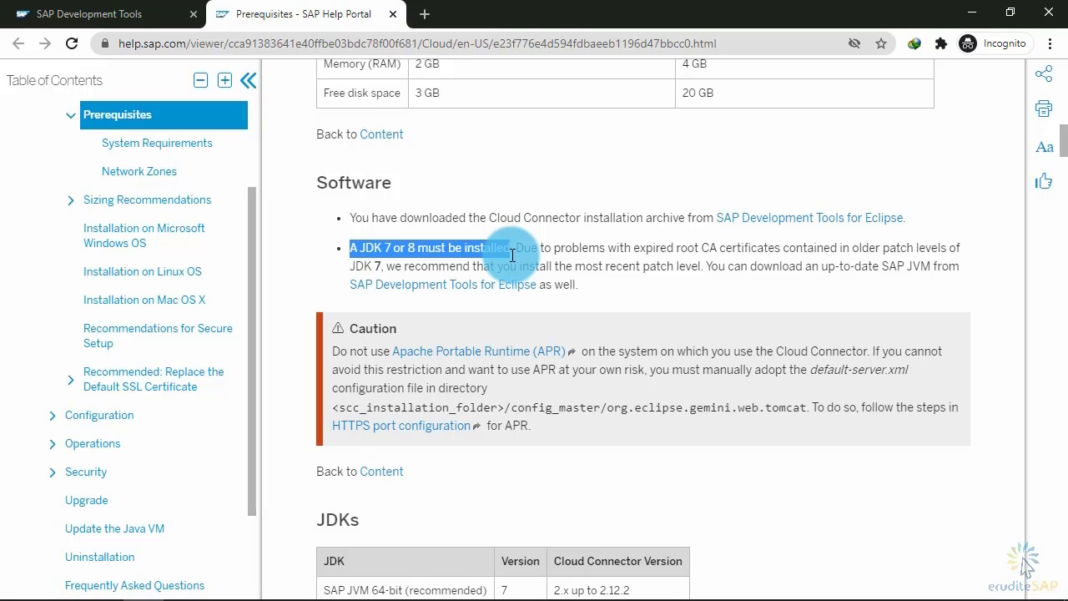
{"action": "mouse_move", "coordinate": [350, 163]}
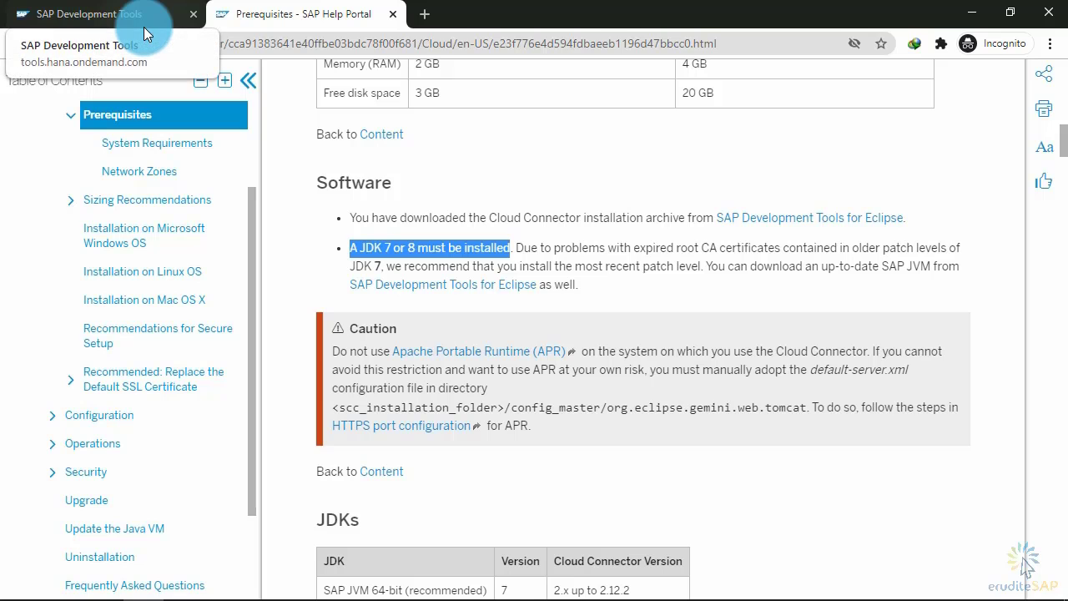
Step: Switch to the SAP Development Tools tab showing the Cloud Connector downloads table
{"action": "left_click", "coordinate": [88, 14]}
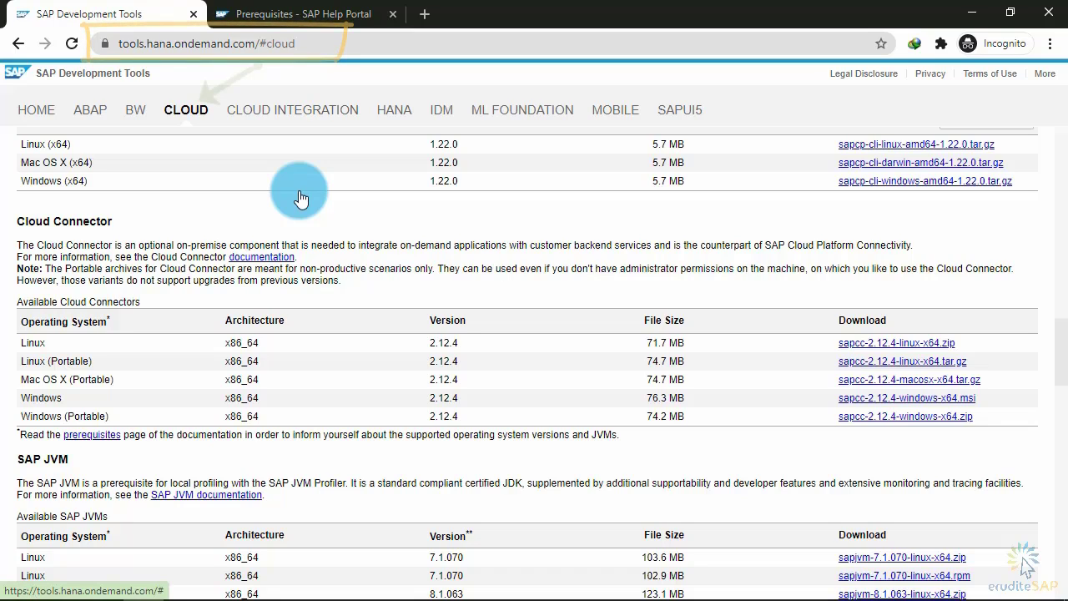
{"action": "mouse_move", "coordinate": [292, 210]}
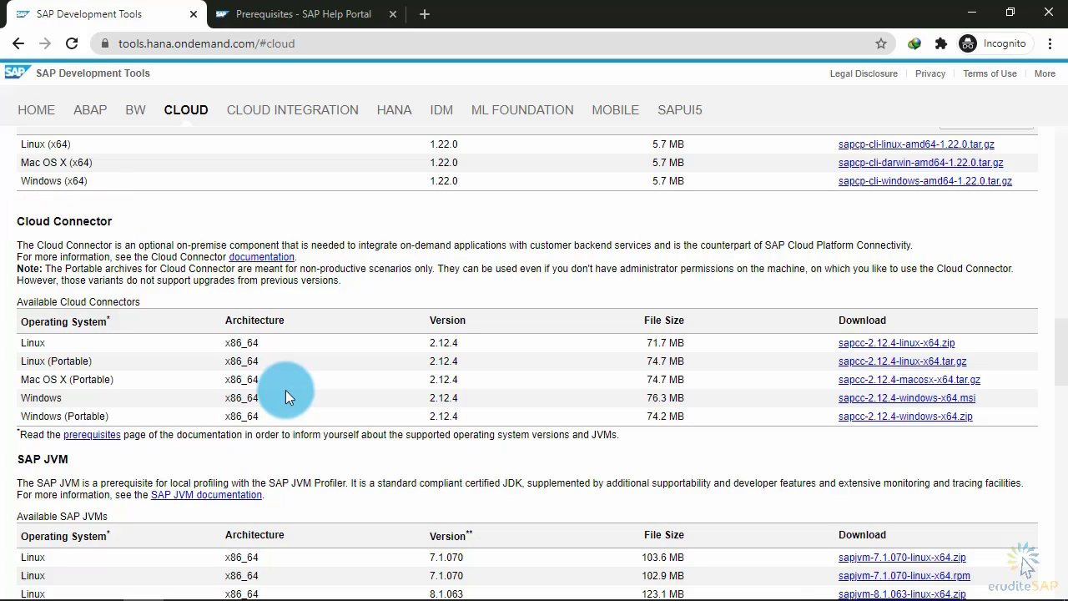
{"action": "mouse_move", "coordinate": [184, 406]}
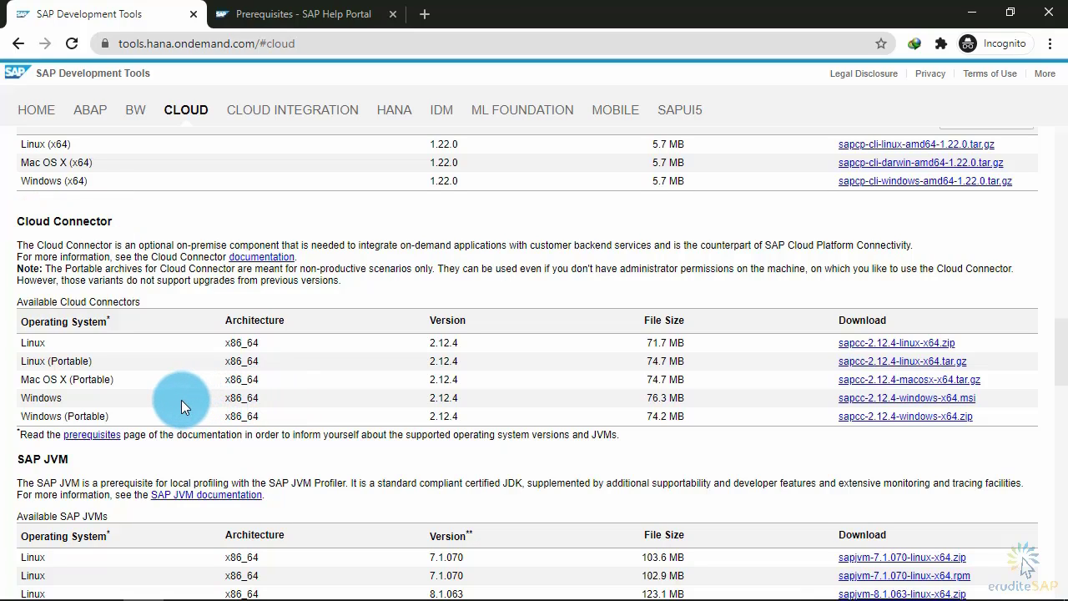
{"action": "mouse_move", "coordinate": [837, 409]}
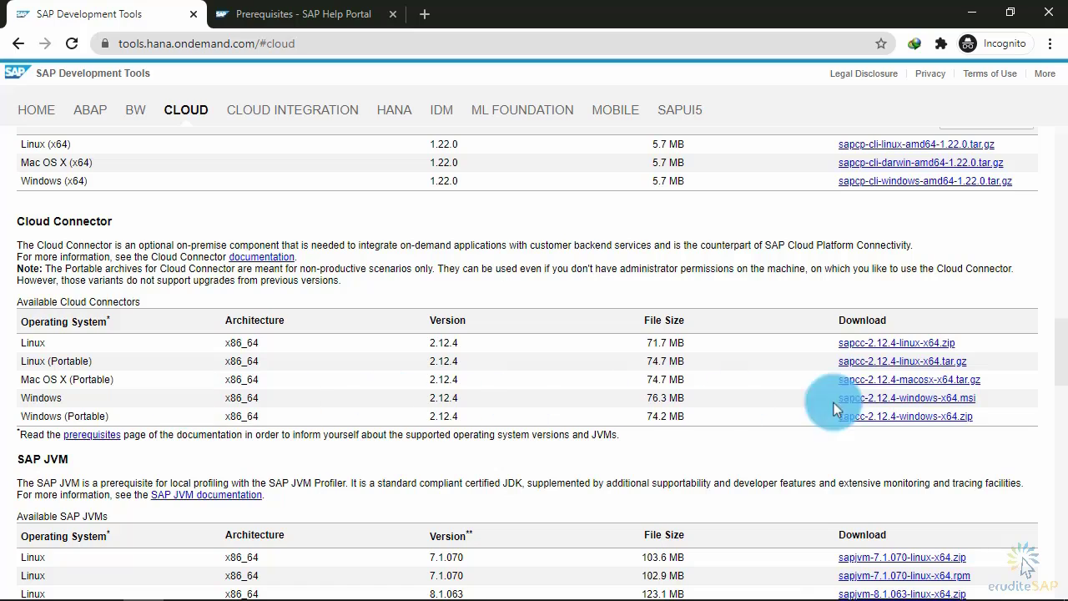
{"action": "mouse_move", "coordinate": [906, 397]}
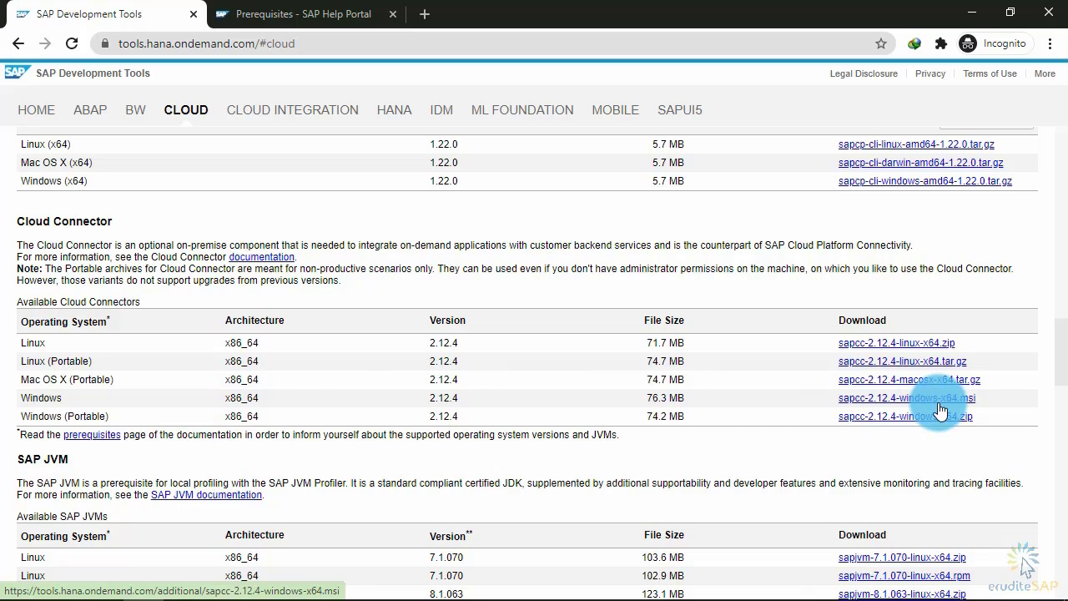
Step: Download sapcc-2.12.4-windows-x64.msi after agreeing to the license, then run the installer
{"action": "left_click", "coordinate": [906, 397]}
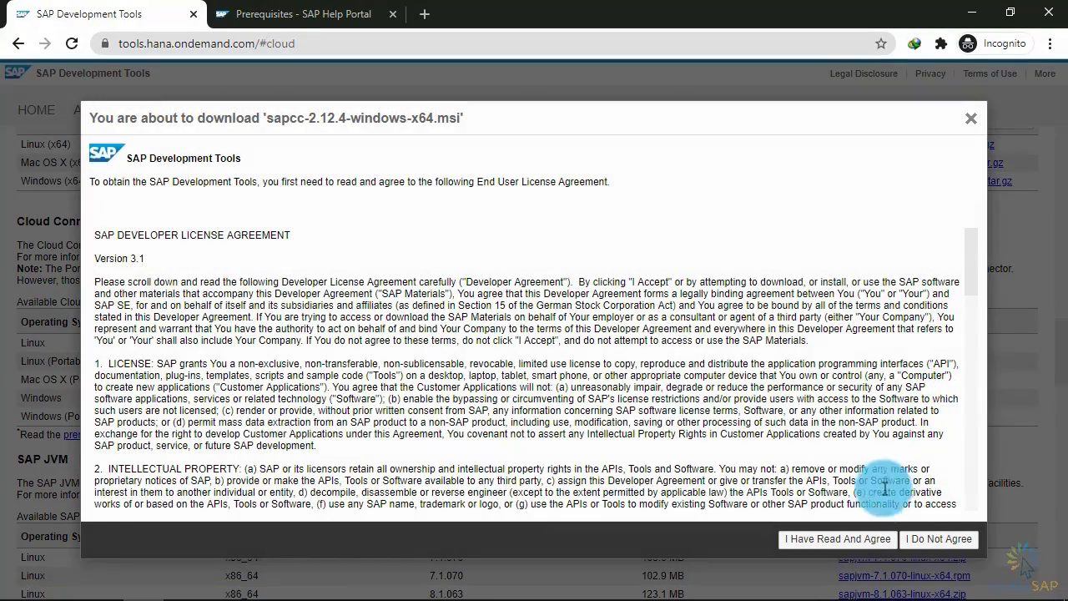
{"action": "left_click", "coordinate": [836, 538]}
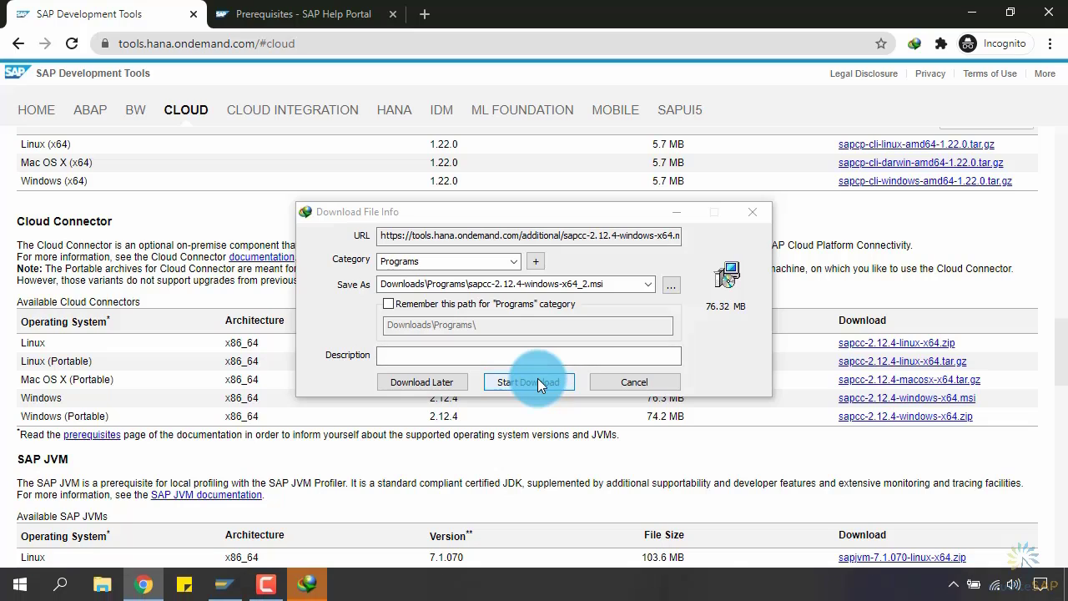
{"action": "left_click", "coordinate": [529, 381]}
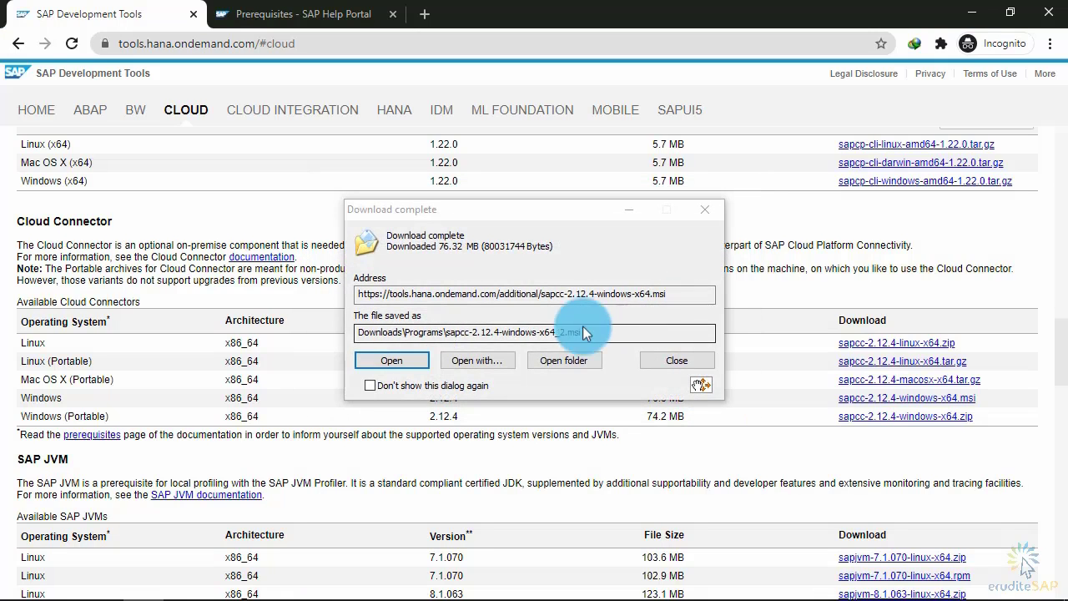
{"action": "left_click", "coordinate": [391, 360]}
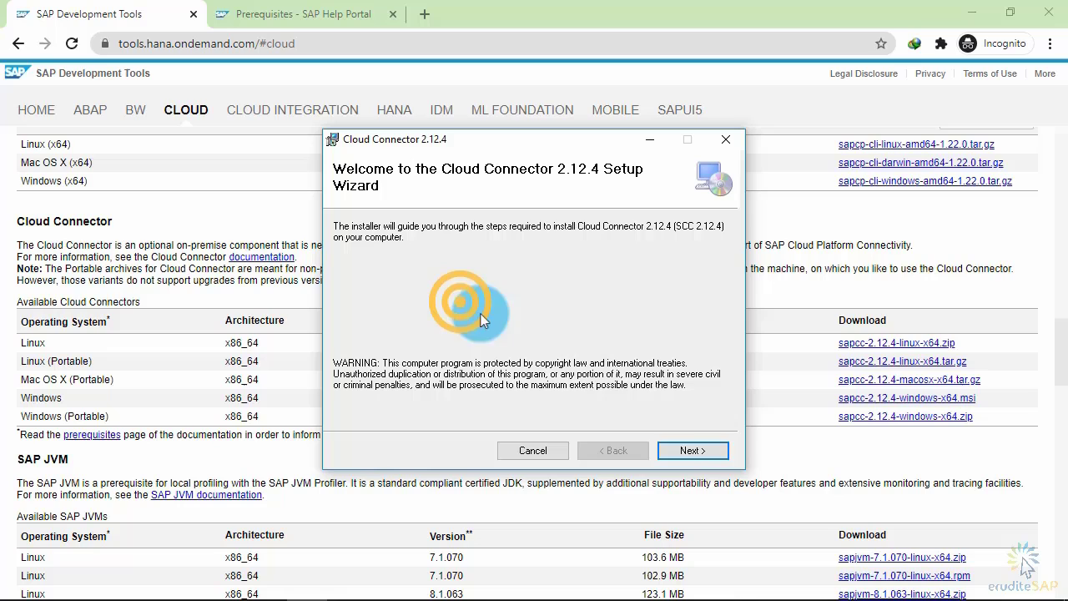
Step: Install using folder C:\SAP\scc20, HTTPS port 8443 and JDK 1.8, then close the wizard
{"action": "left_click", "coordinate": [692, 449]}
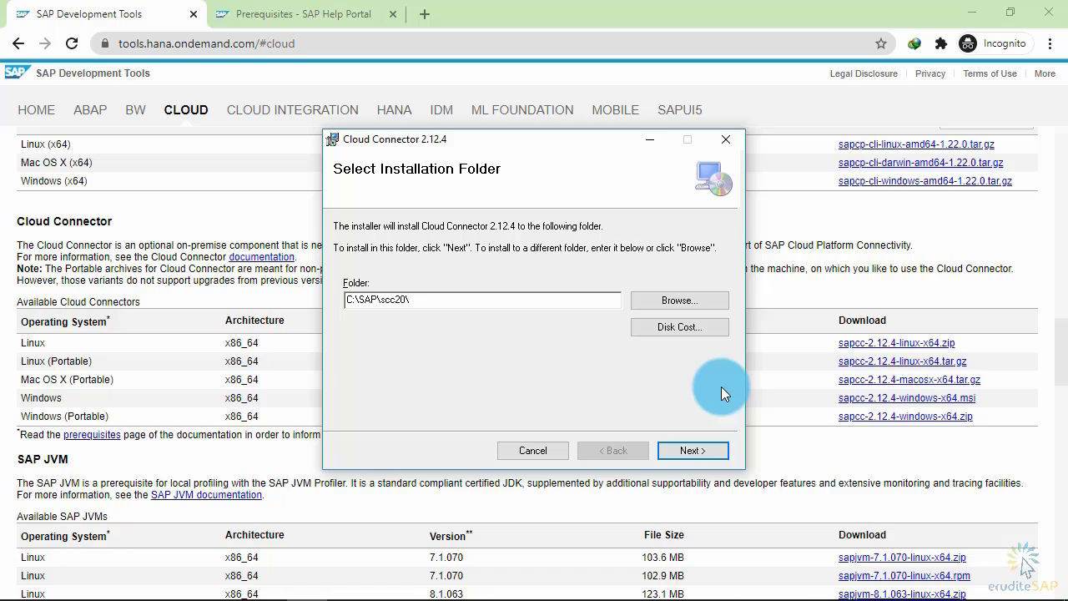
{"action": "mouse_move", "coordinate": [668, 386]}
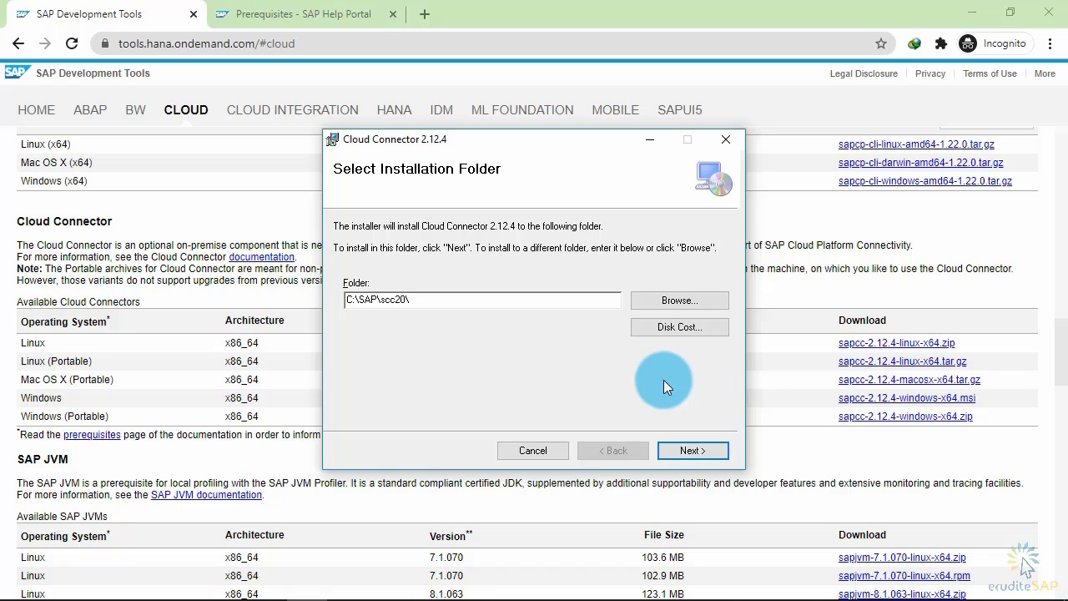
{"action": "left_click", "coordinate": [692, 449]}
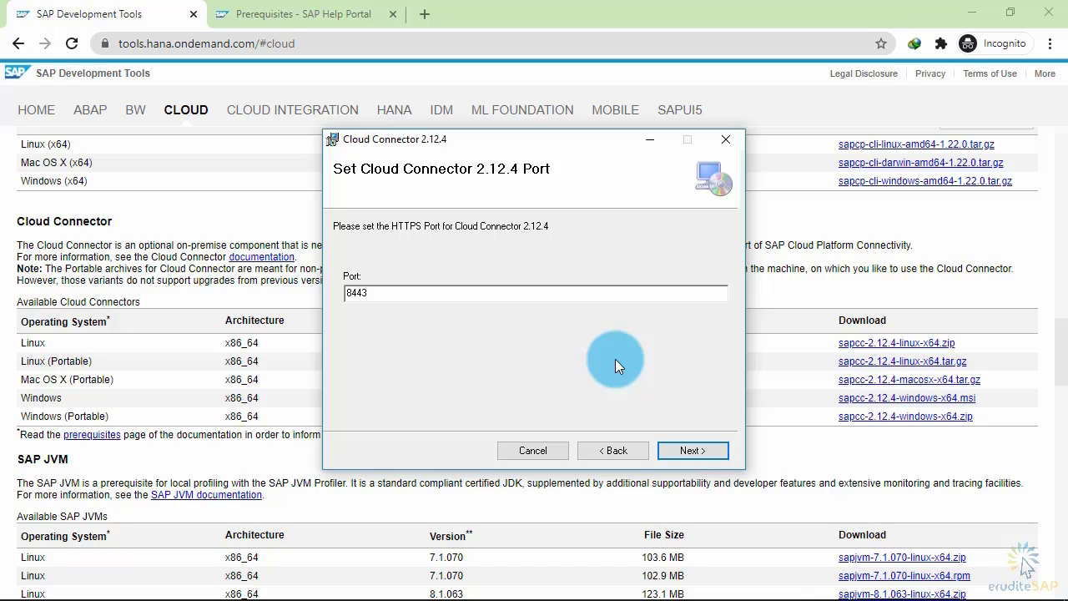
{"action": "mouse_move", "coordinate": [642, 388]}
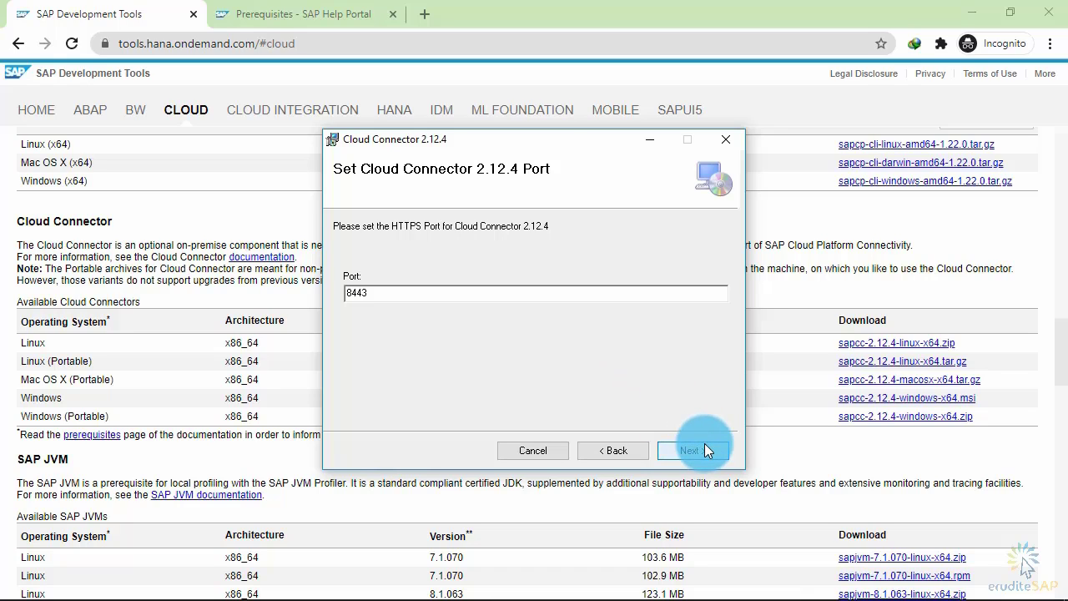
{"action": "left_click", "coordinate": [689, 450]}
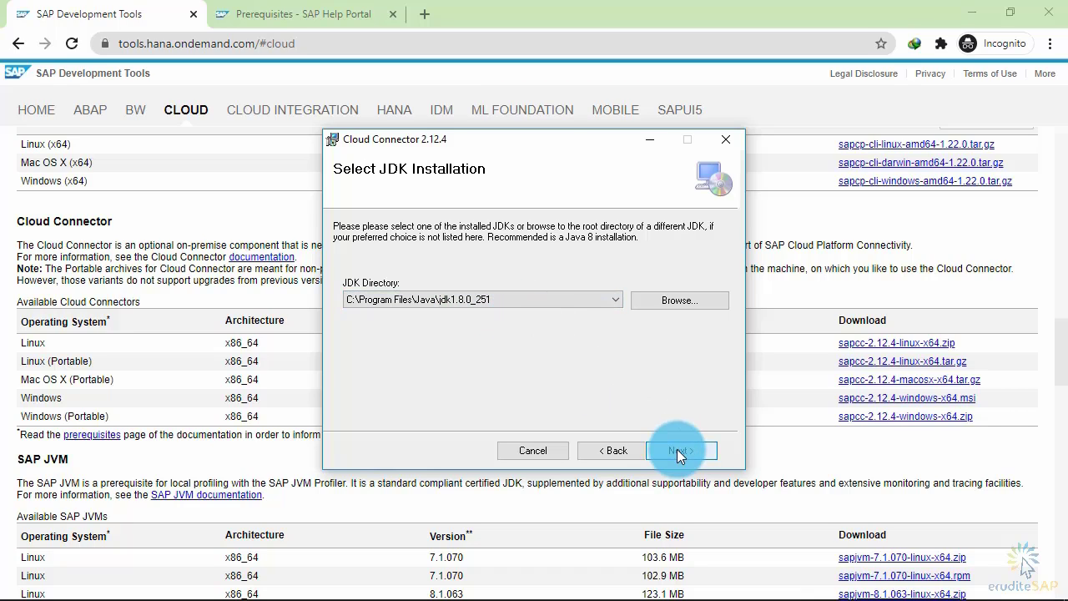
{"action": "left_click", "coordinate": [682, 451]}
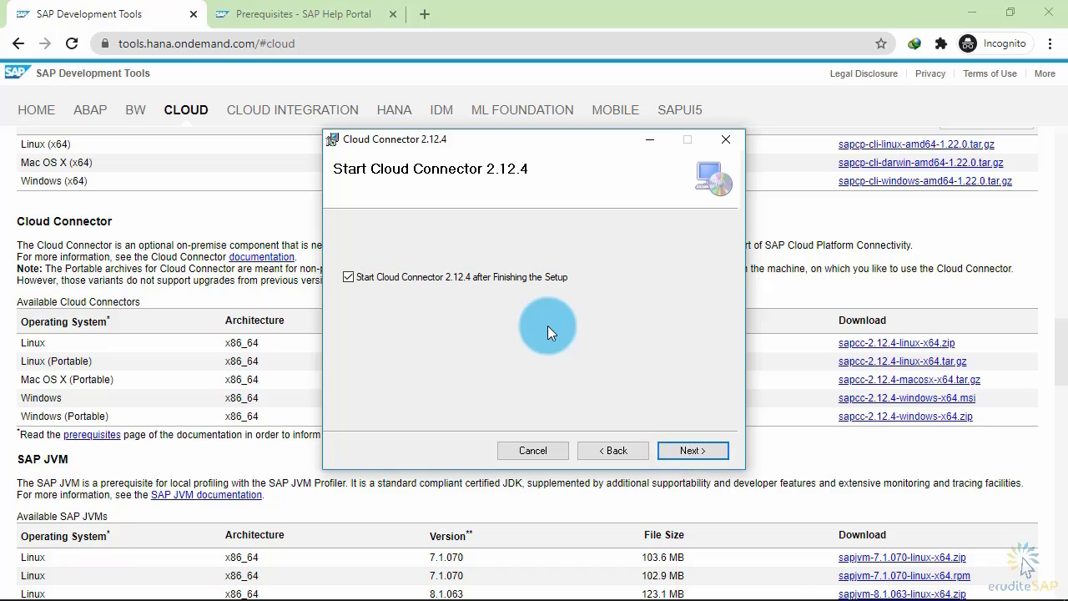
{"action": "mouse_move", "coordinate": [504, 301]}
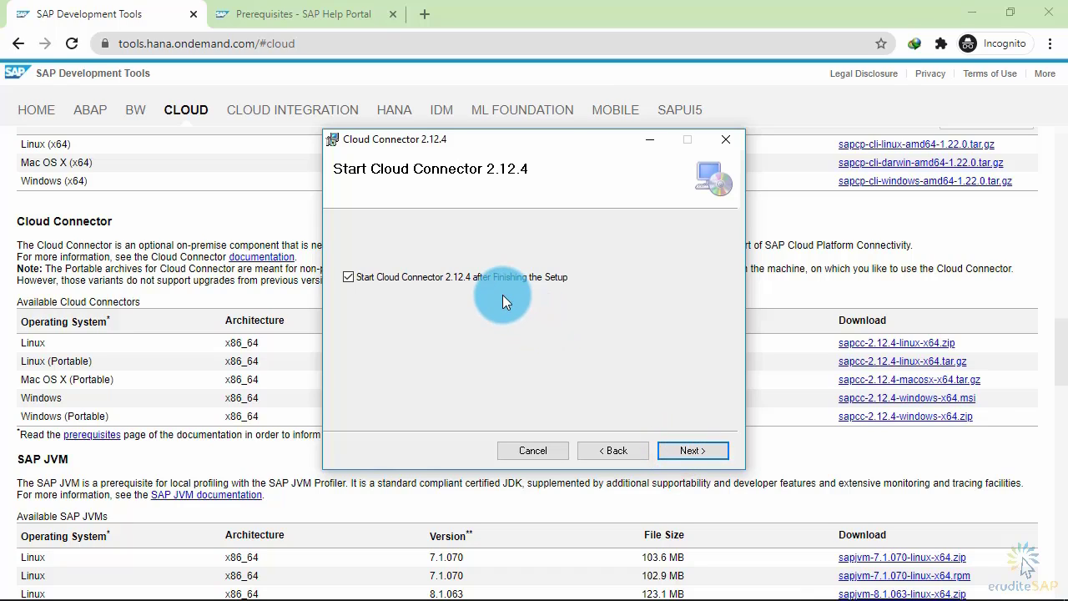
{"action": "left_click", "coordinate": [693, 450]}
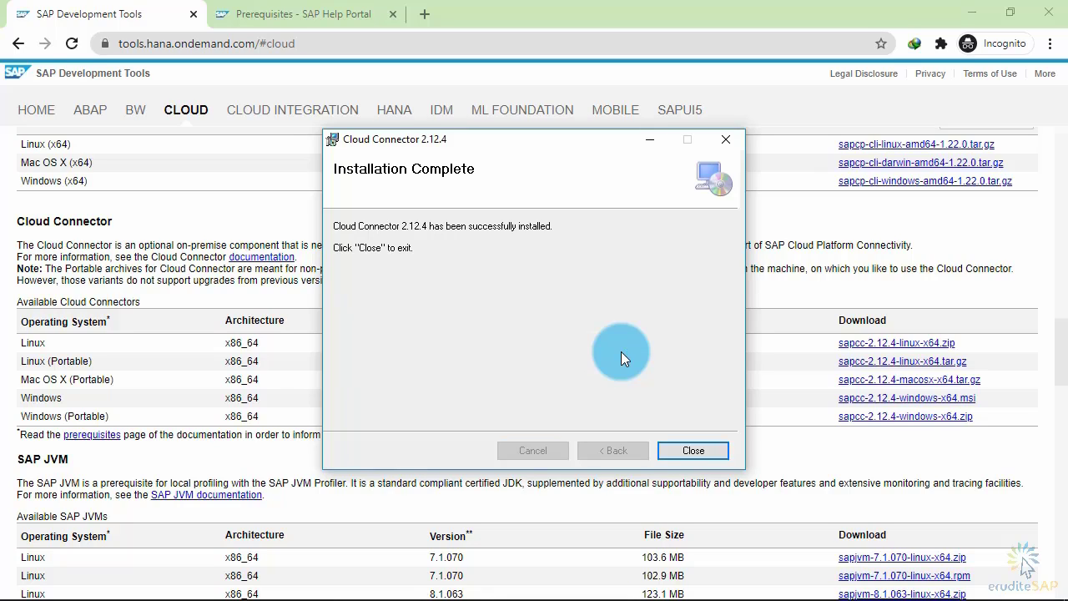
{"action": "left_click", "coordinate": [692, 449]}
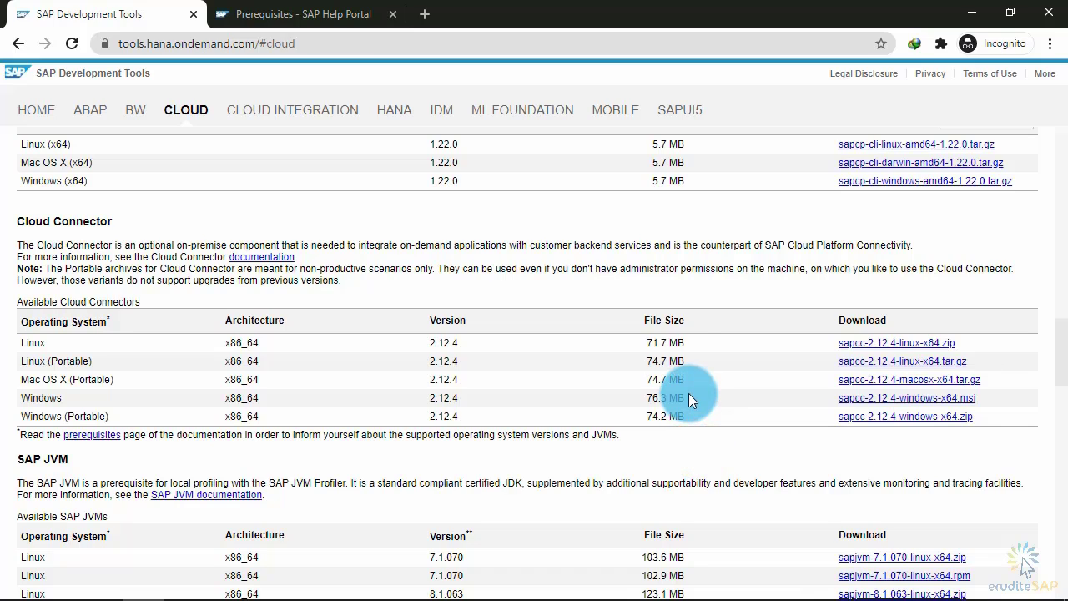
{"action": "mouse_move", "coordinate": [665, 351]}
{"action": "type", "text": "serv"}
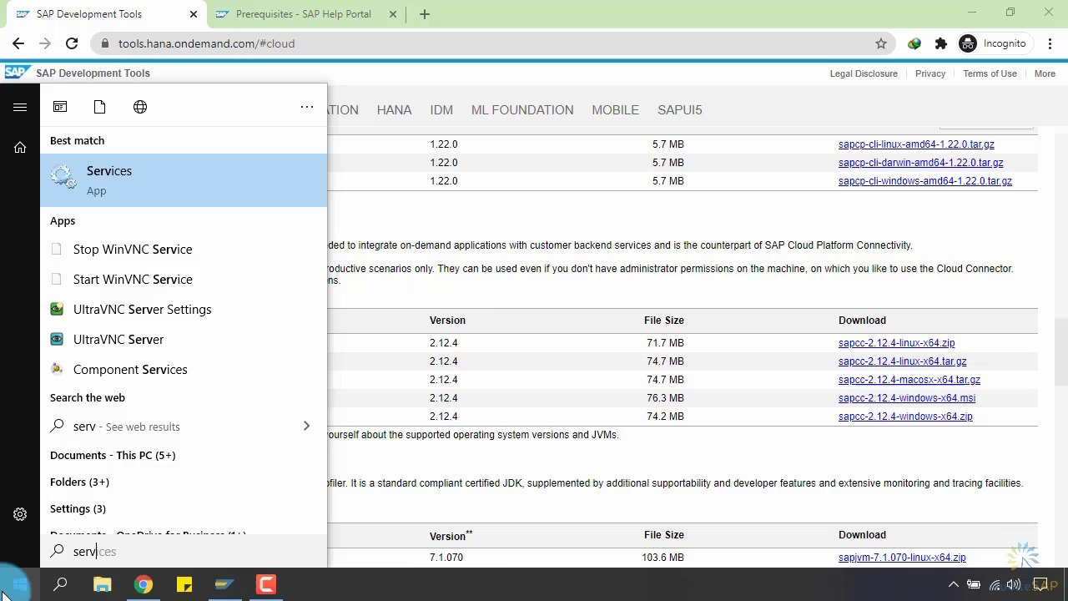
Step: Launch the Services app from the Start menu 'services' search results
{"action": "left_click", "coordinate": [134, 179]}
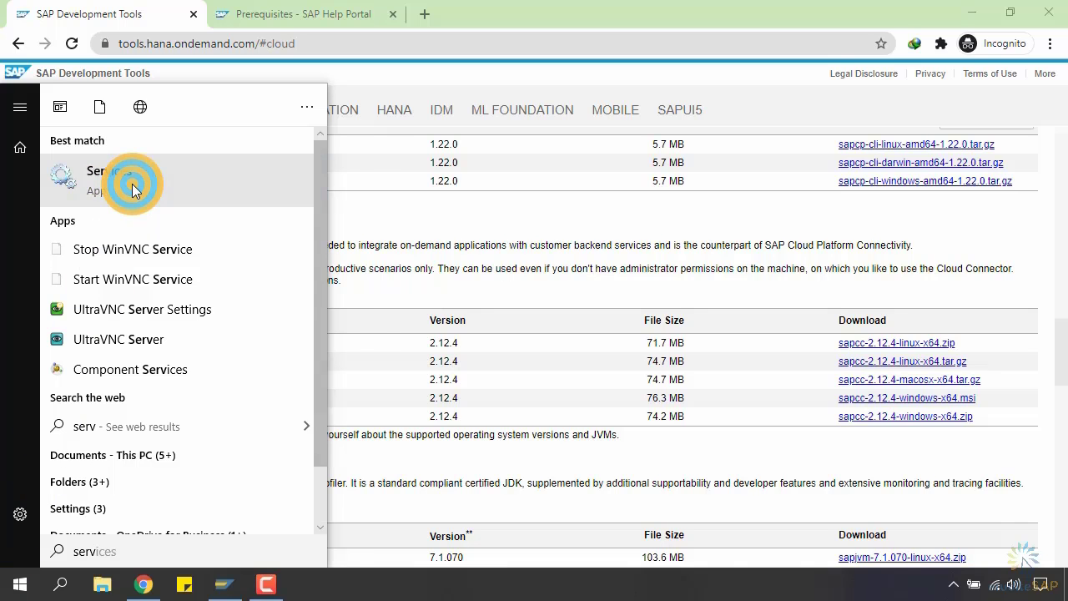
{"action": "left_click", "coordinate": [132, 179]}
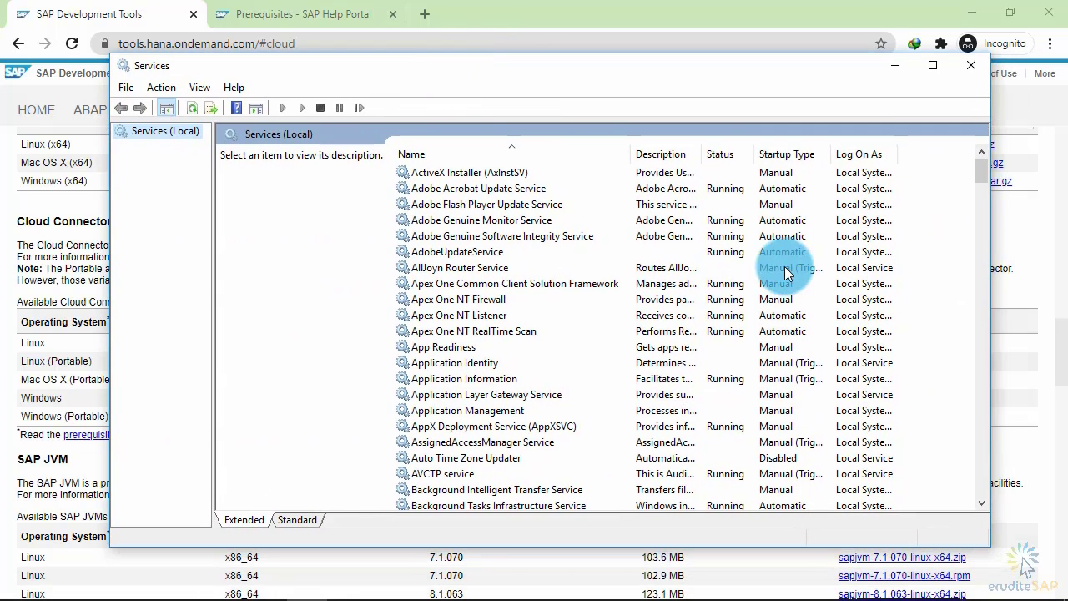
{"action": "mouse_move", "coordinate": [705, 280]}
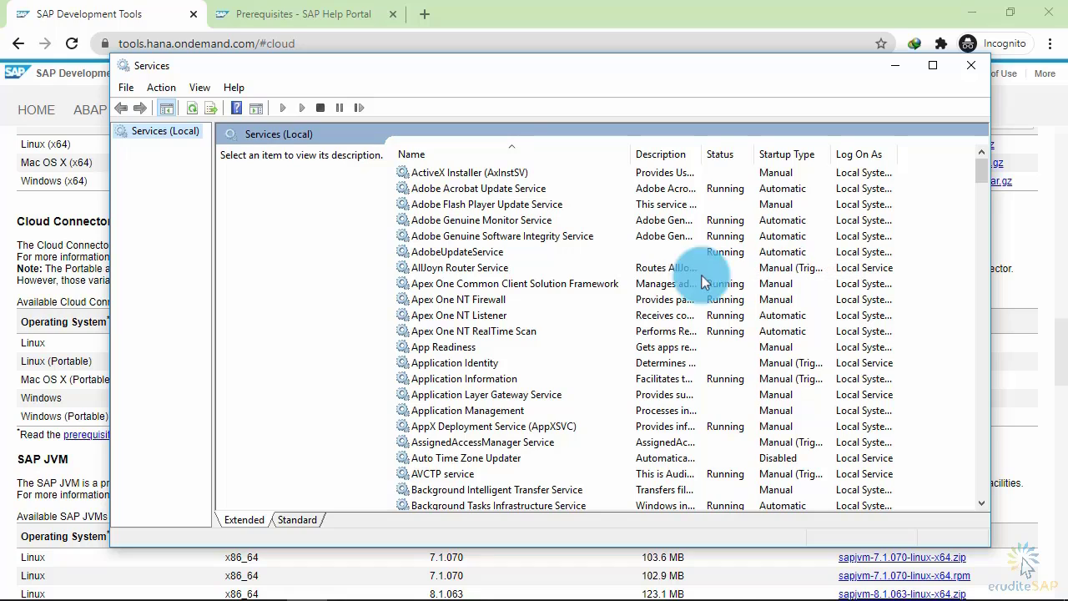
Step: Scroll the services list down to the SAP Cloud Connector service and select it
{"action": "left_click", "coordinate": [457, 298]}
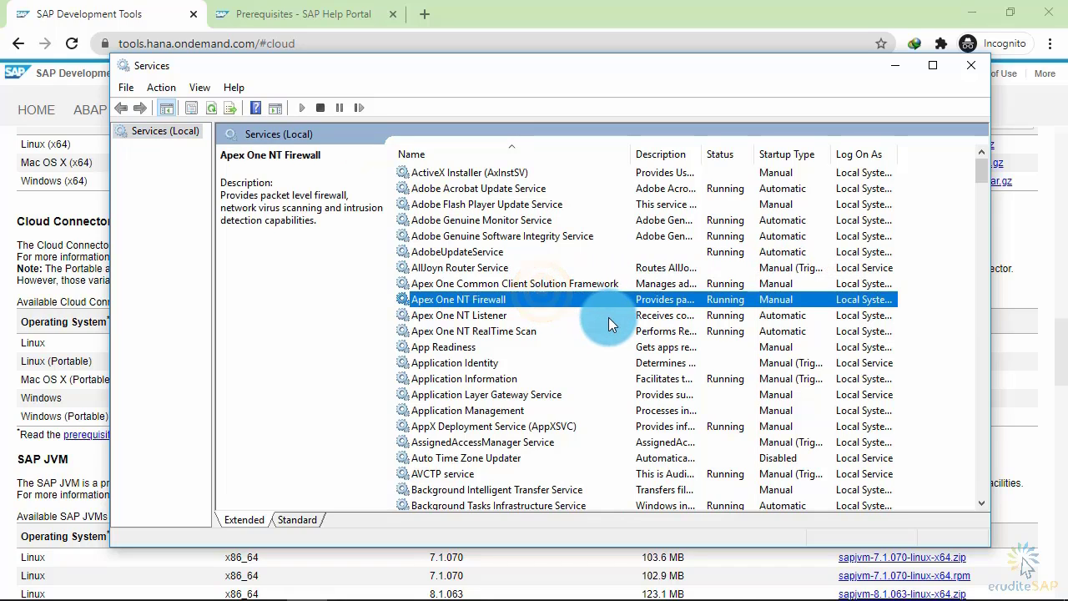
{"action": "mouse_move", "coordinate": [688, 315]}
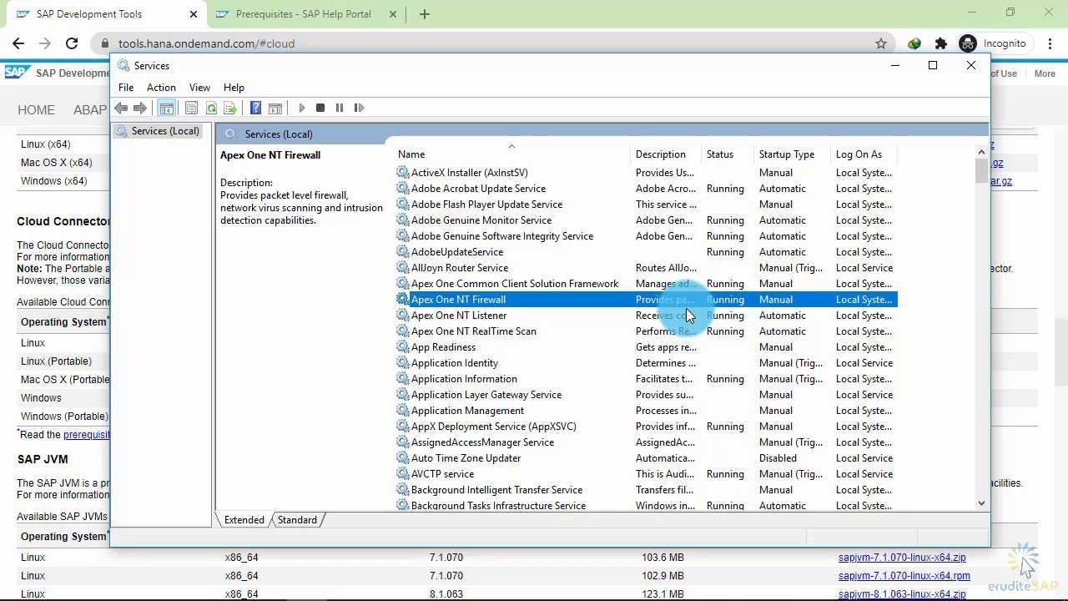
{"action": "mouse_move", "coordinate": [457, 189]}
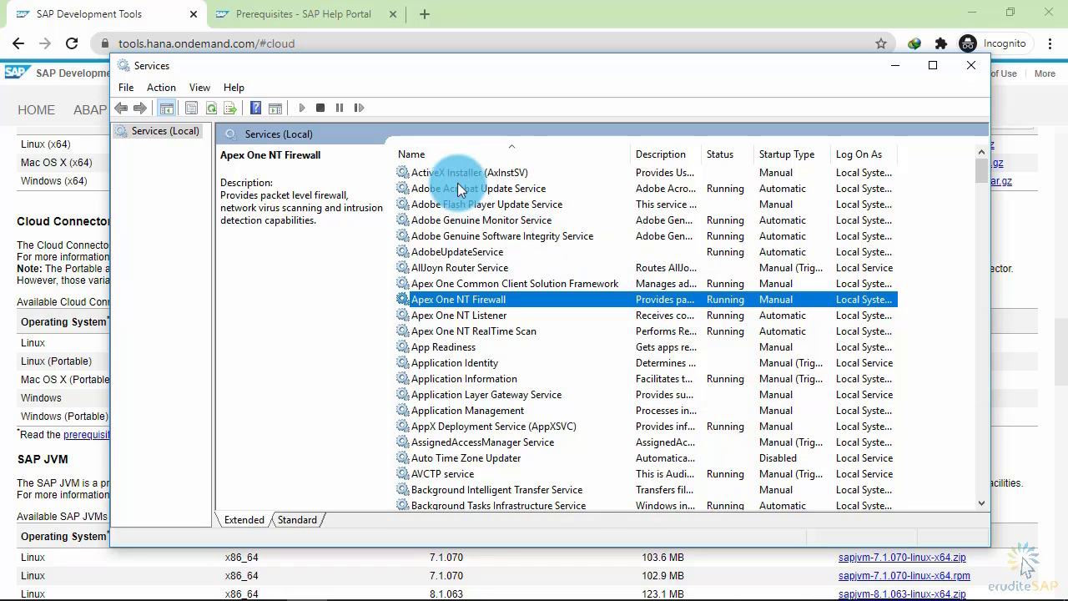
{"action": "mouse_move", "coordinate": [459, 236]}
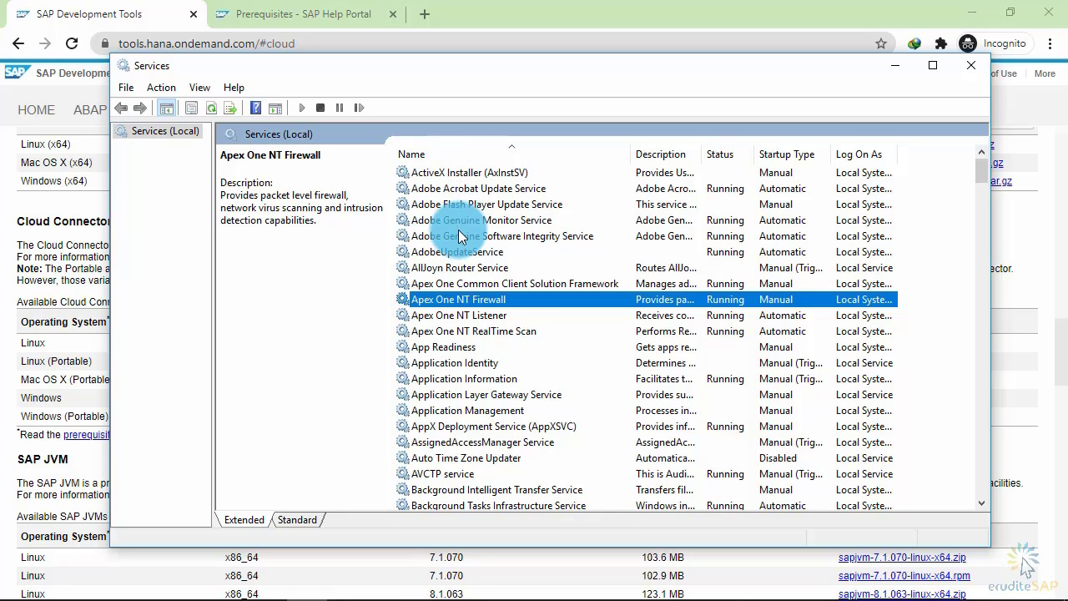
{"action": "scroll", "scroll_direction": "down", "scroll_amount": 3}
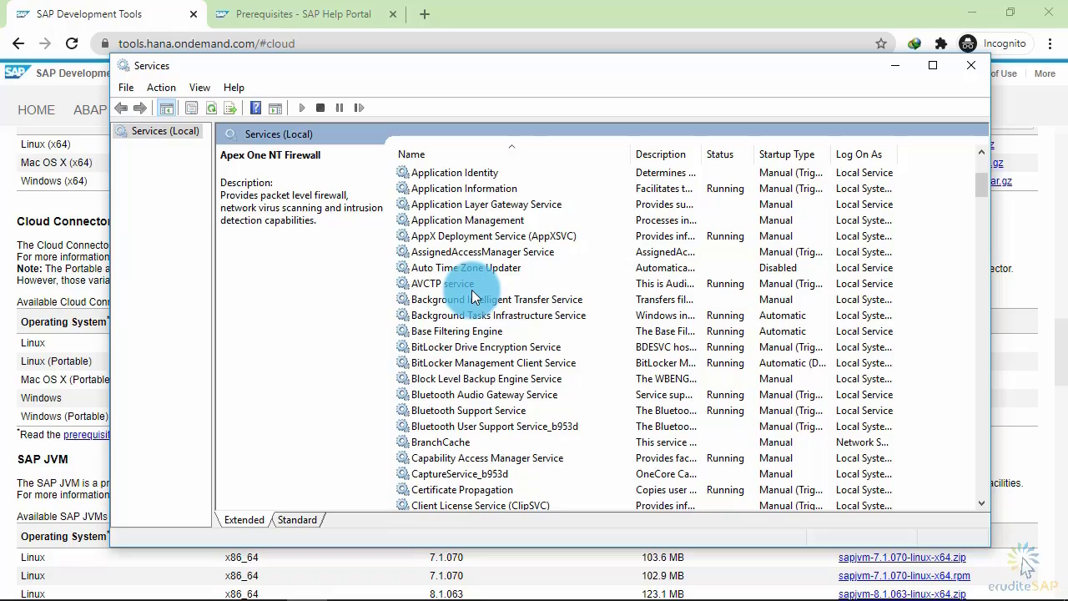
{"action": "mouse_move", "coordinate": [634, 263]}
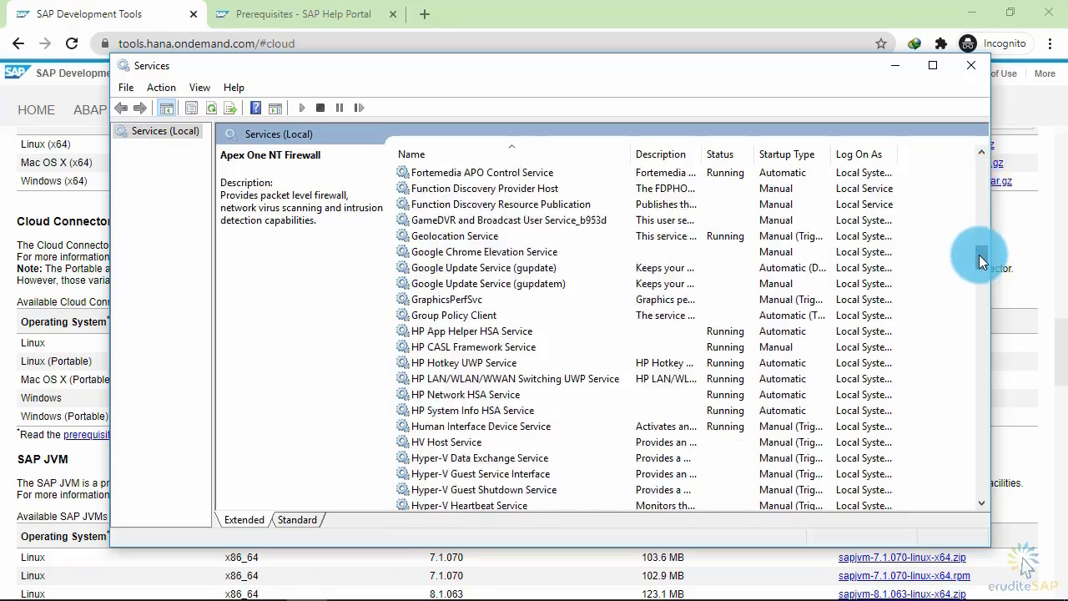
{"action": "scroll", "scroll_direction": "down", "scroll_amount": 3}
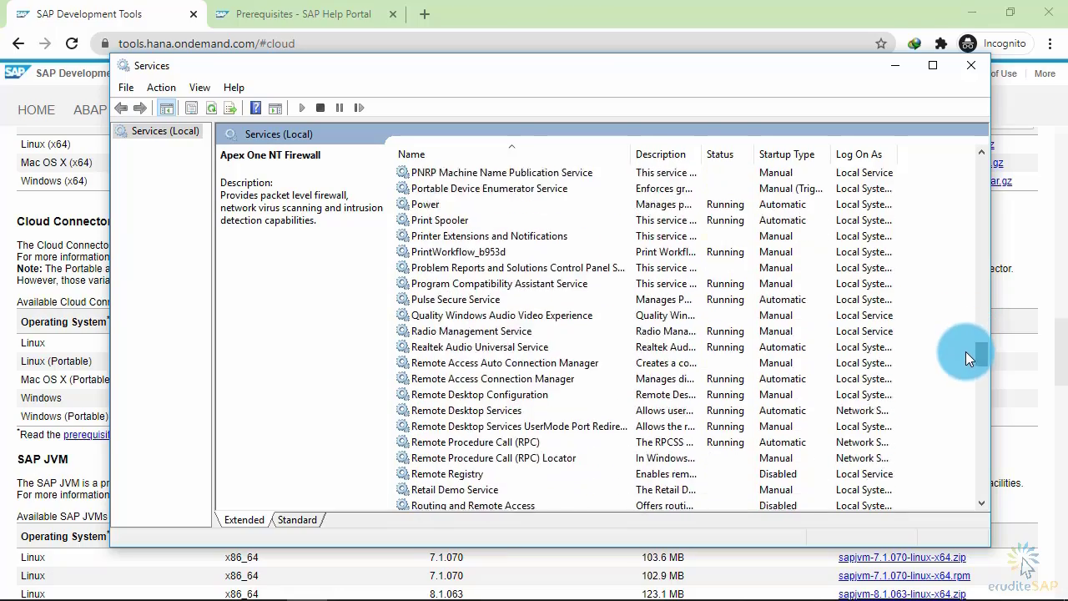
{"action": "scroll", "scroll_direction": "down", "scroll_amount": 3}
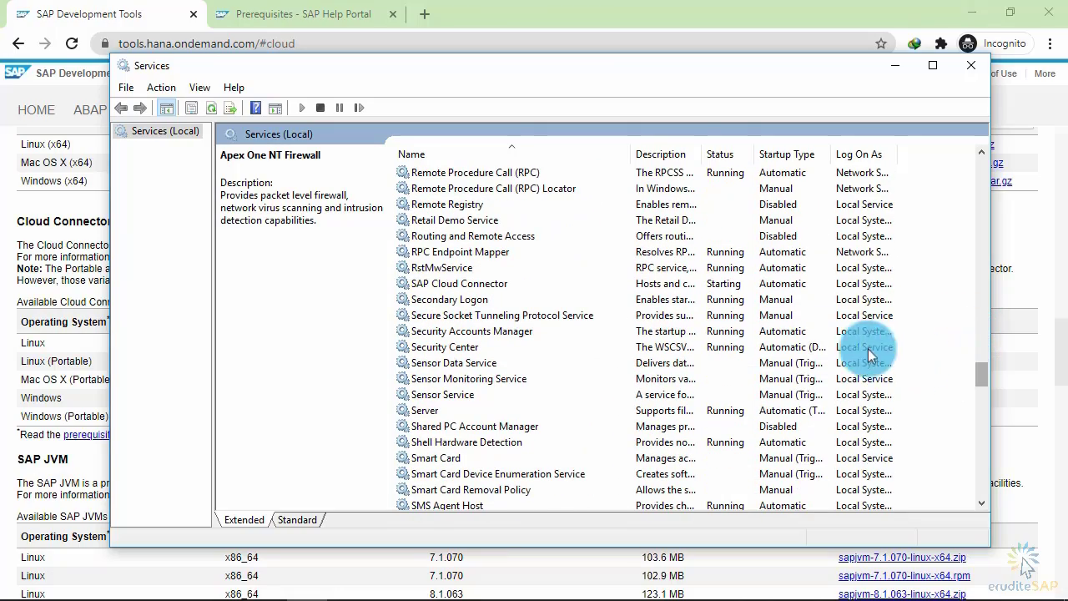
{"action": "left_click", "coordinate": [458, 283]}
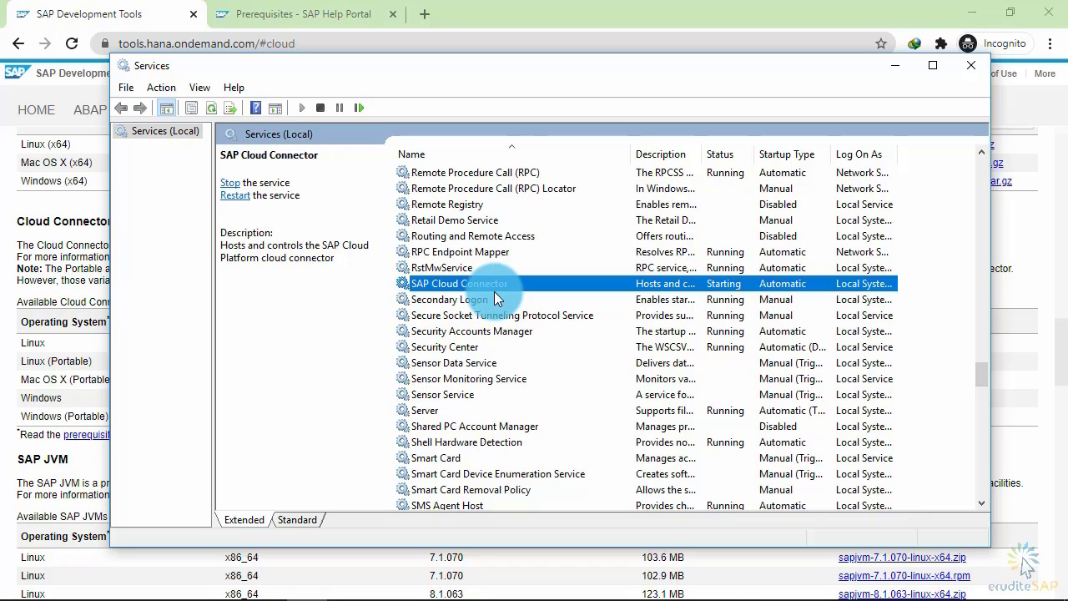
{"action": "mouse_move", "coordinate": [743, 296]}
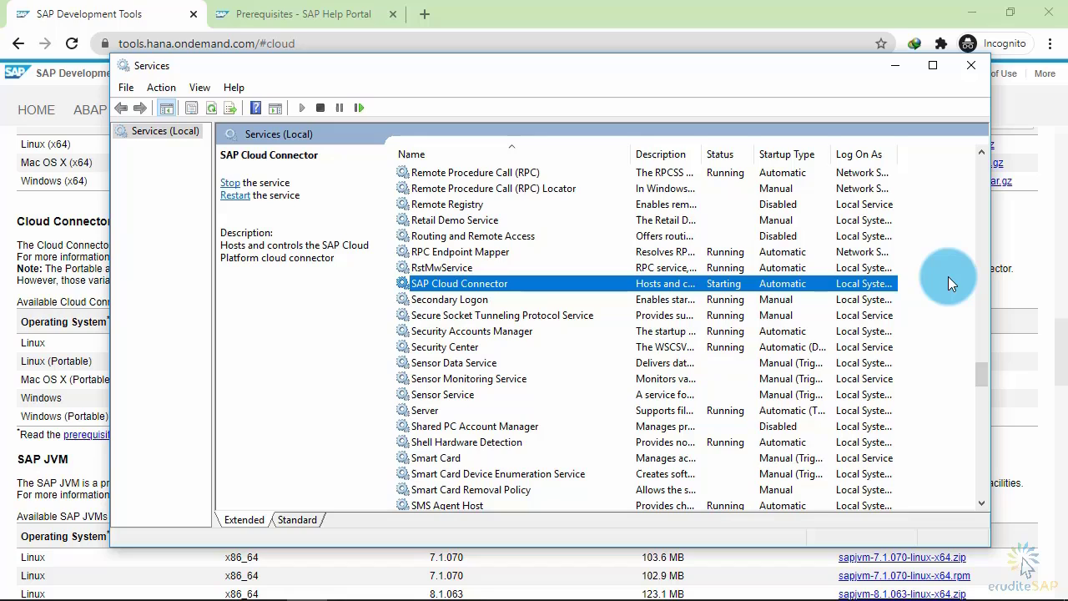
Step: Refresh the list until the service shows Running, then close Services
{"action": "right_click", "coordinate": [943, 275]}
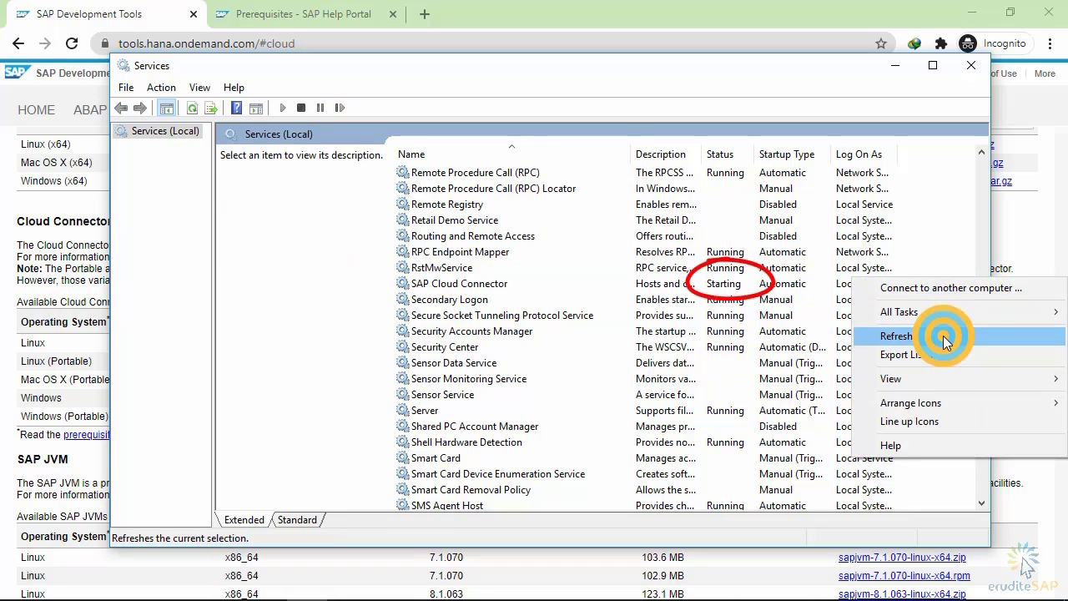
{"action": "left_click", "coordinate": [895, 335]}
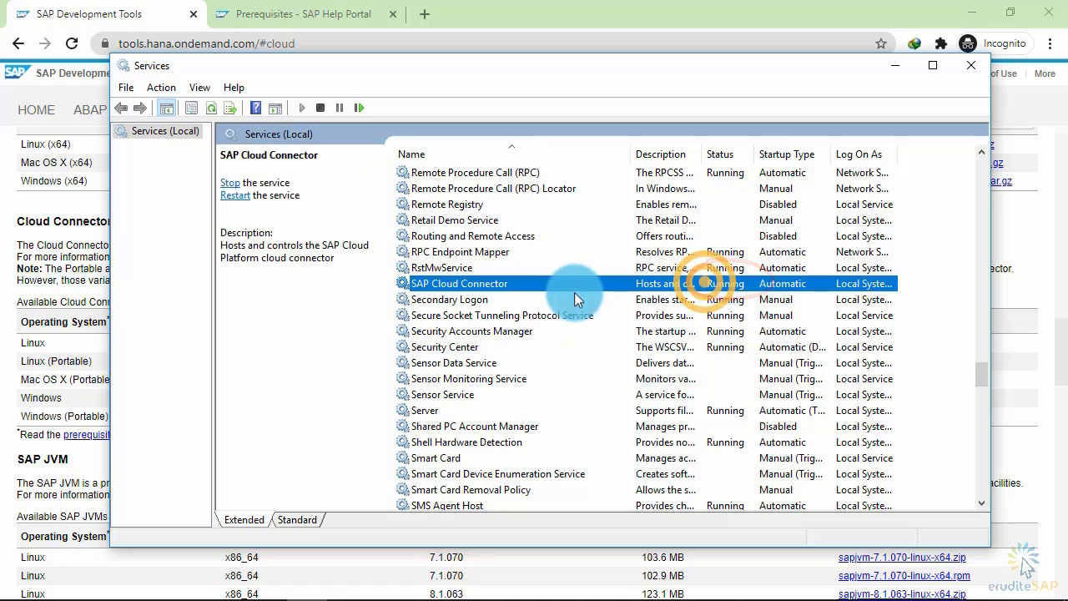
{"action": "mouse_move", "coordinate": [572, 299]}
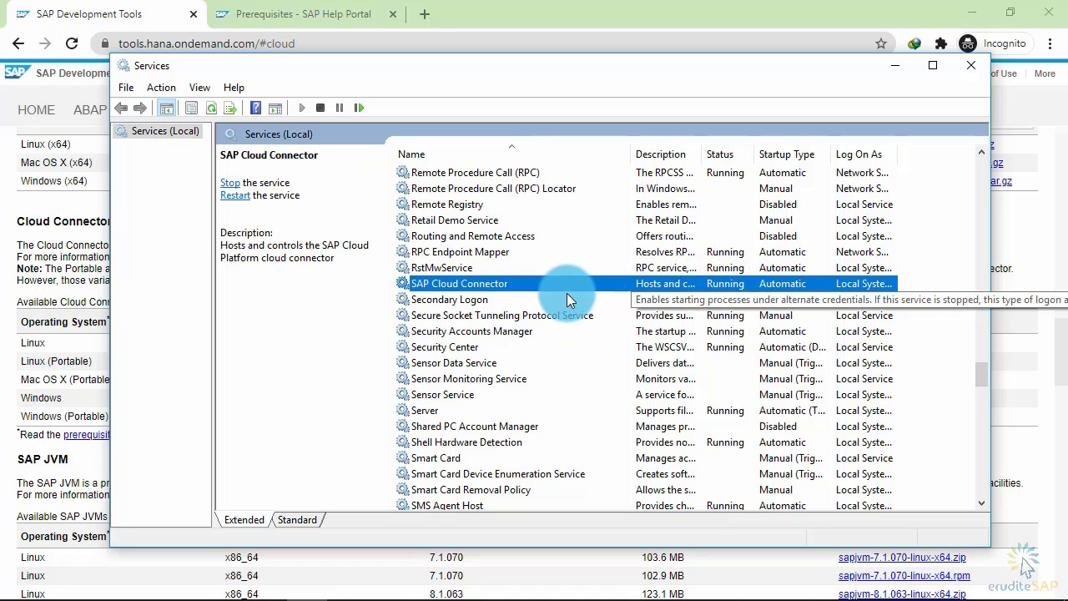
{"action": "left_click", "coordinate": [970, 65]}
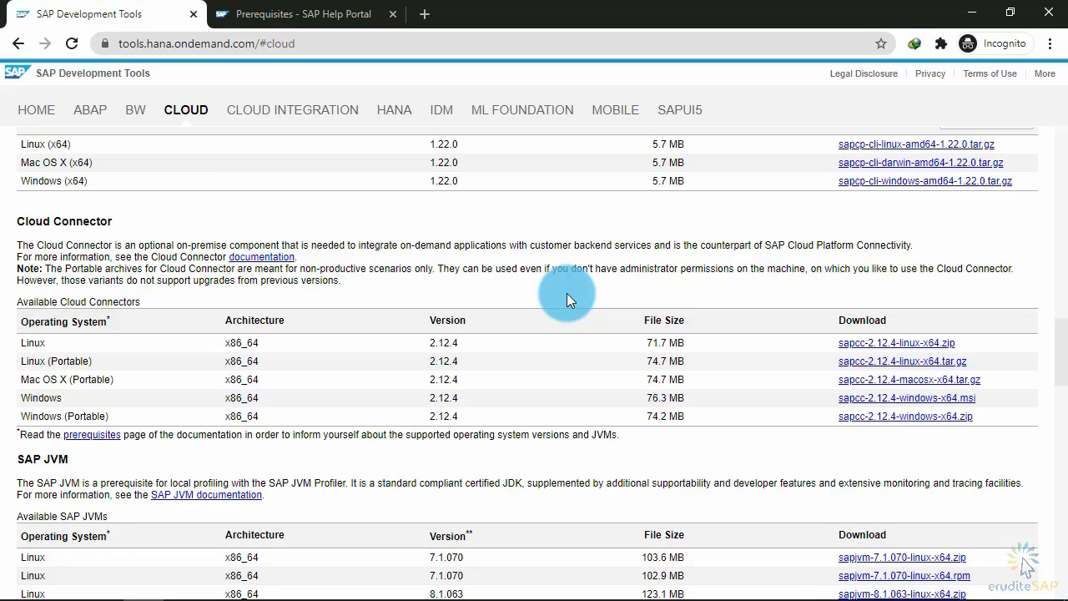
{"action": "mouse_move", "coordinate": [424, 14]}
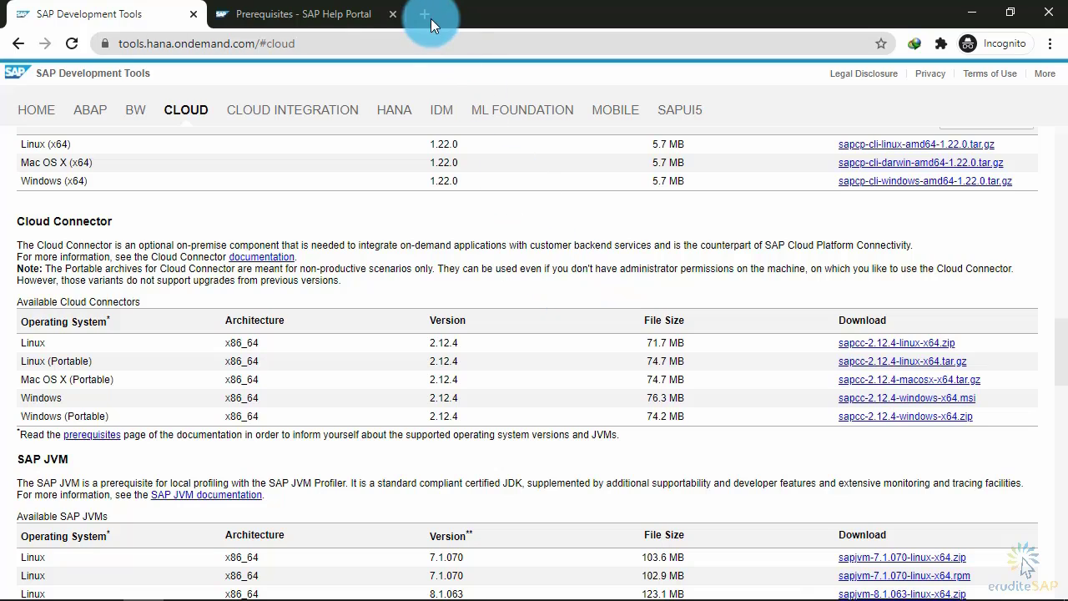
Step: Open a new tab to localhost:8443 to reach the Cloud Connector login page
{"action": "left_click", "coordinate": [424, 14]}
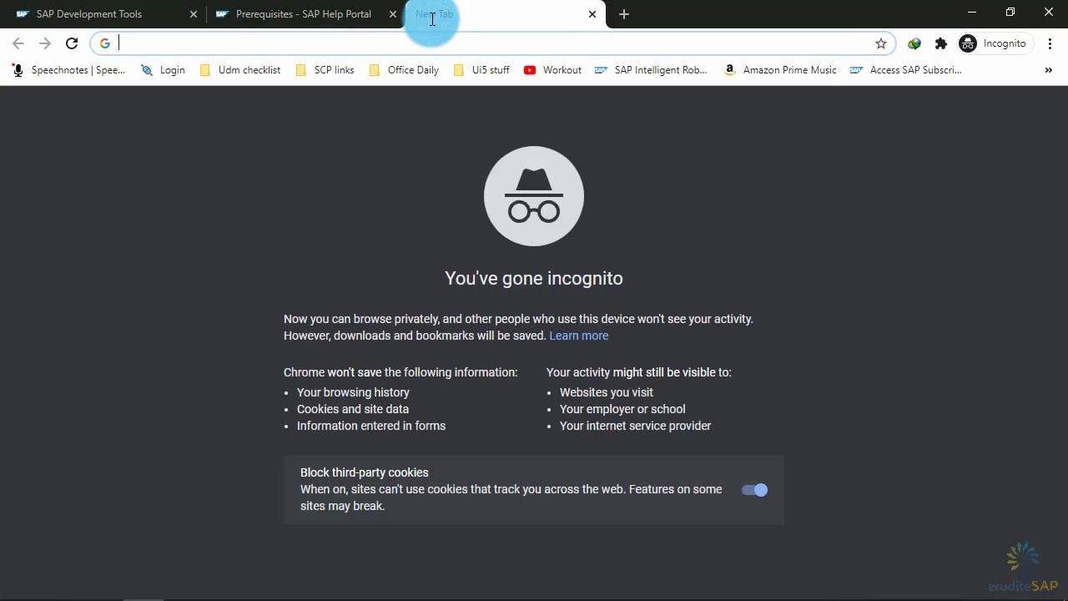
{"action": "type", "text": "locah"}
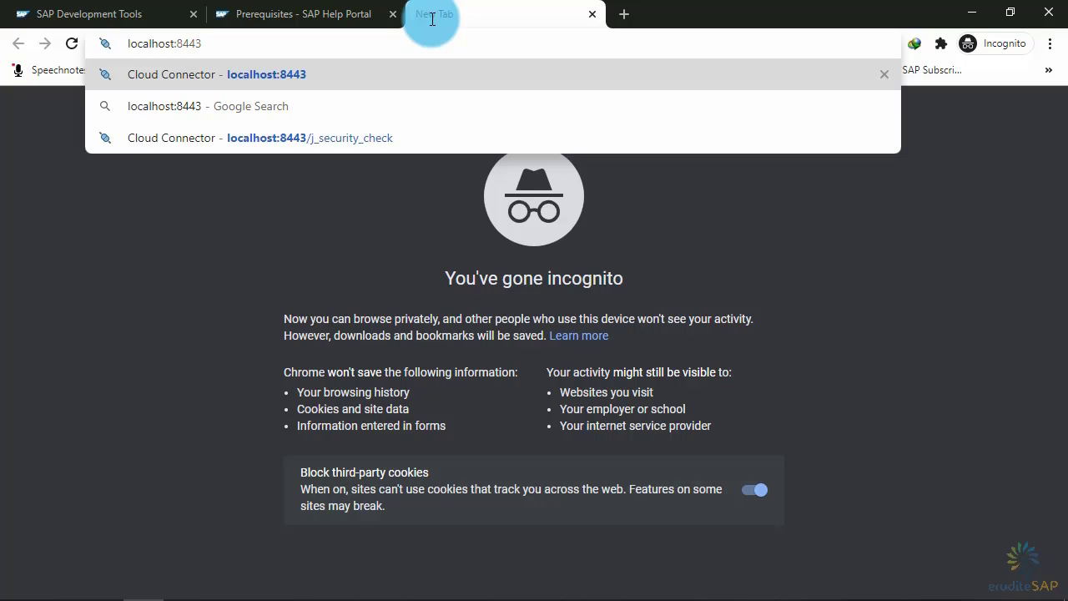
{"action": "left_click", "coordinate": [215, 74]}
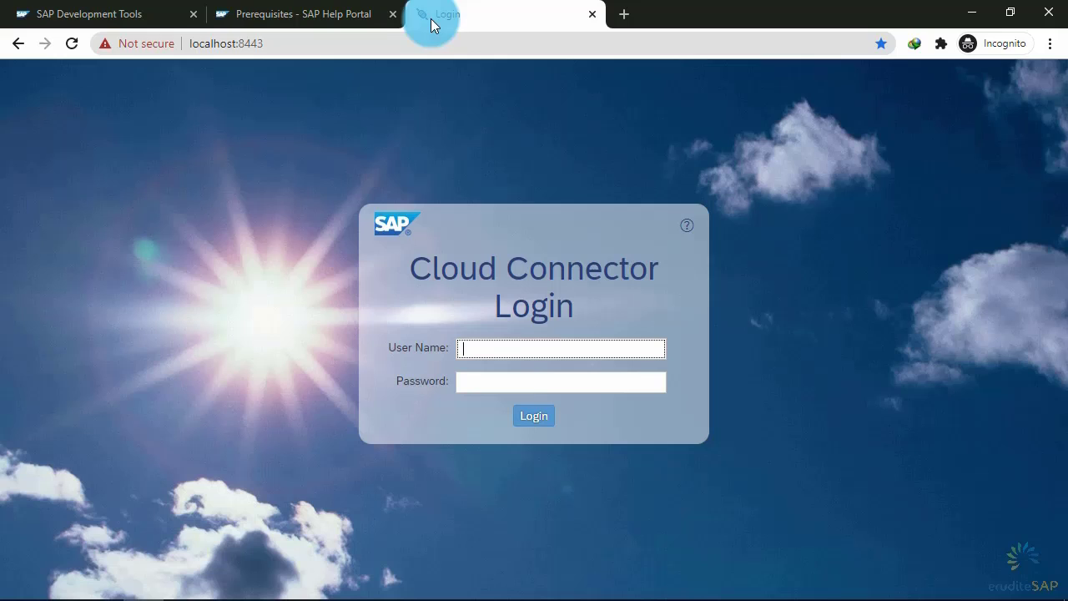